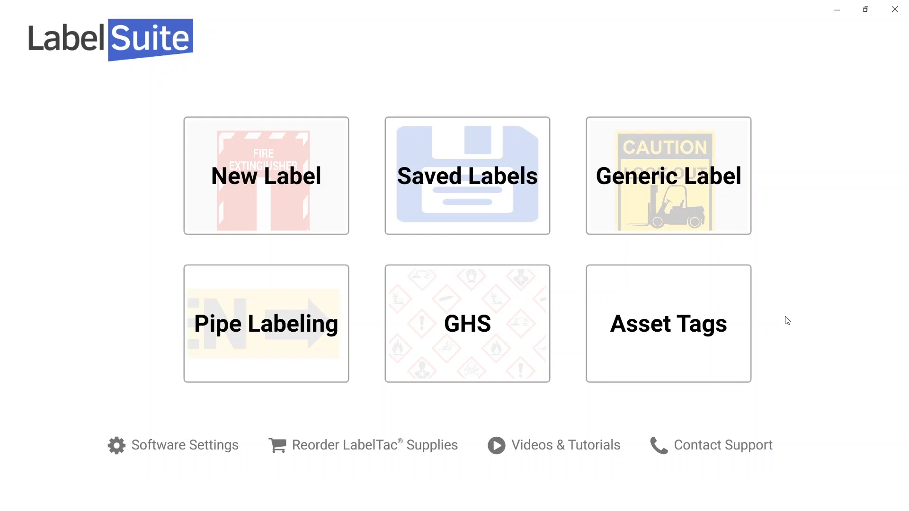
Start a new label, opening setup prefilled with OSHA Header Die-Cut 4"x6" Caution LT46CAUT supply.
click(266, 175)
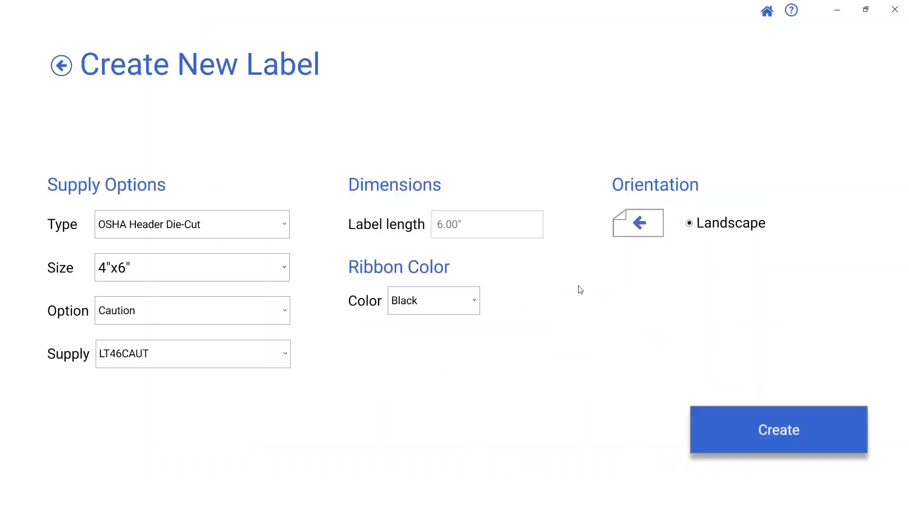
Create the label, insert hardHat.png, add HARD HAT AREA text, and open printing options.
click(777, 430)
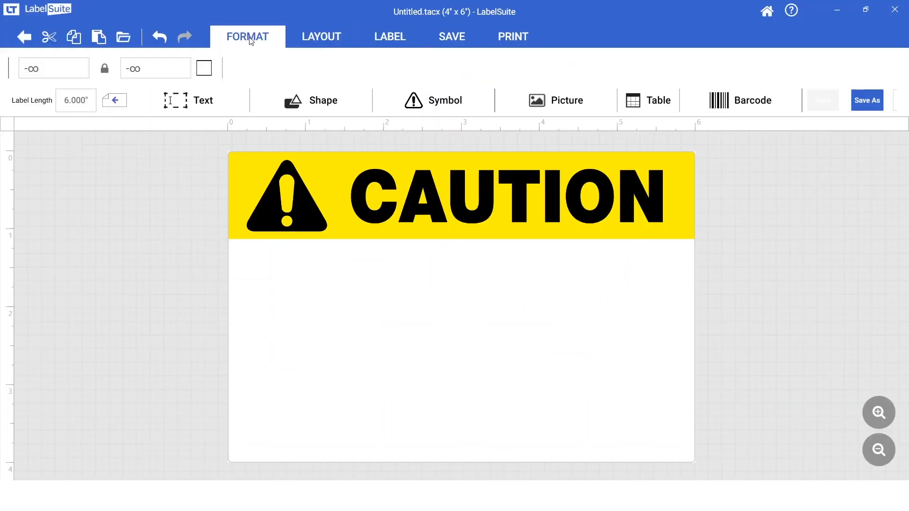
click(555, 100)
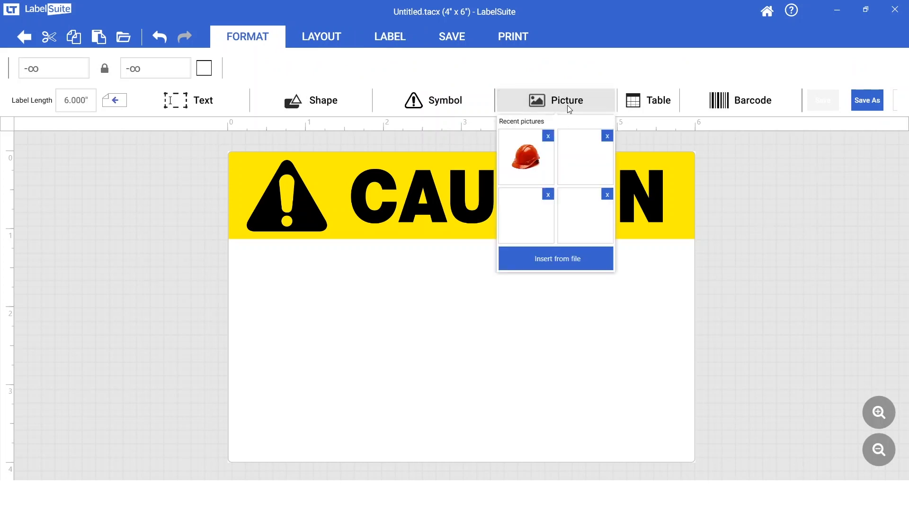
click(552, 266)
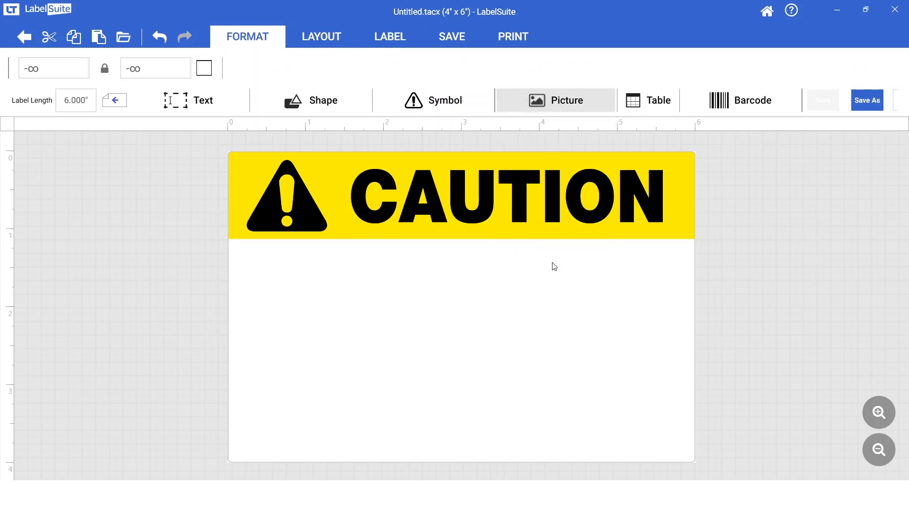
click(554, 100)
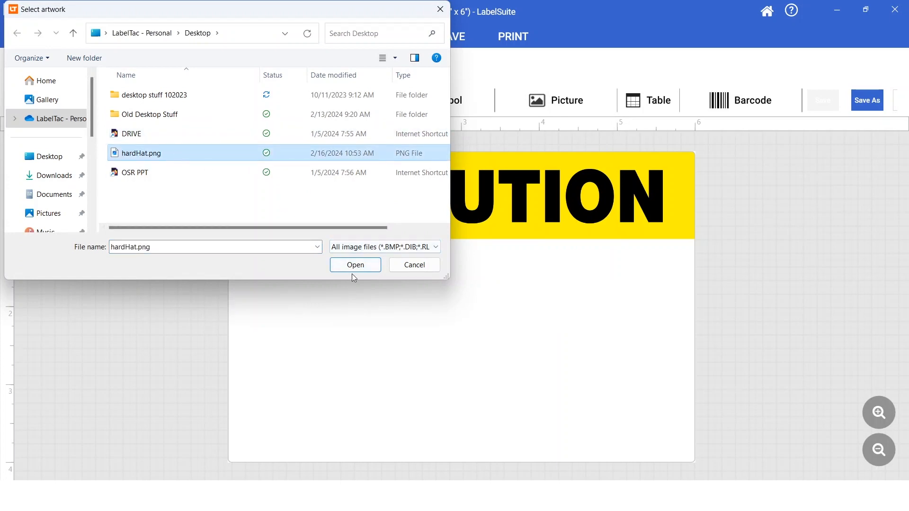
click(354, 265)
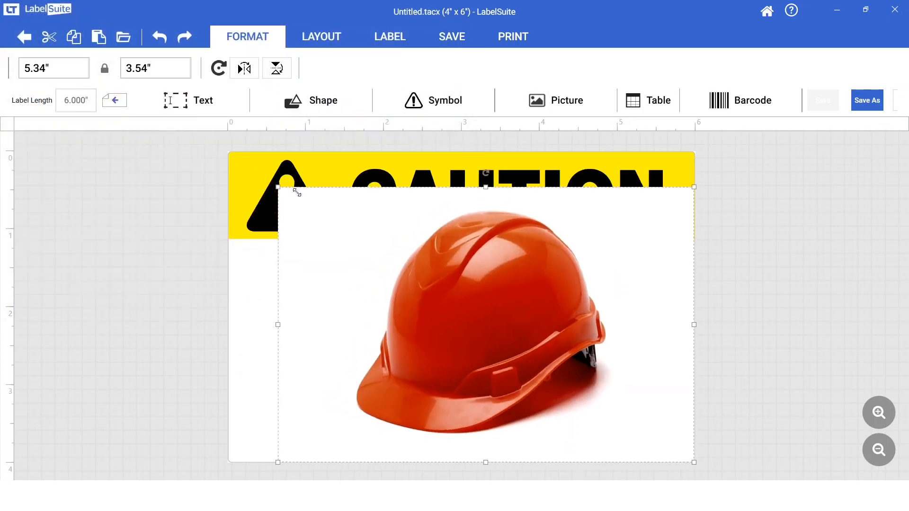
text(HARD HAT)
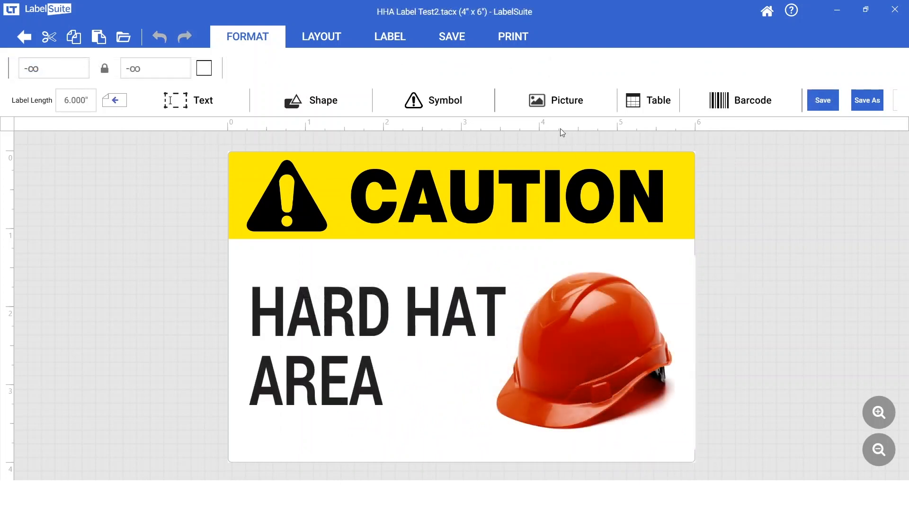
click(512, 37)
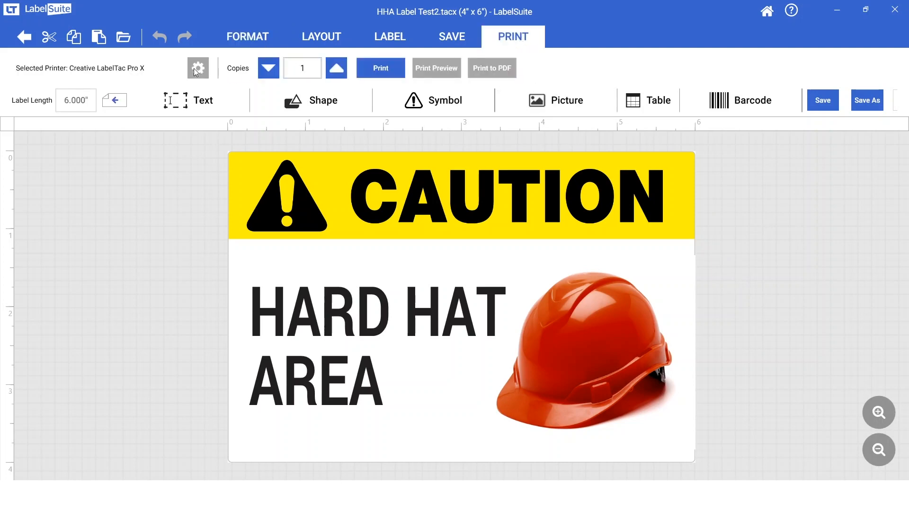
Set Halftone dithering in the Creative LabelTac Pro X printer's Graphics properties and confirm.
click(197, 68)
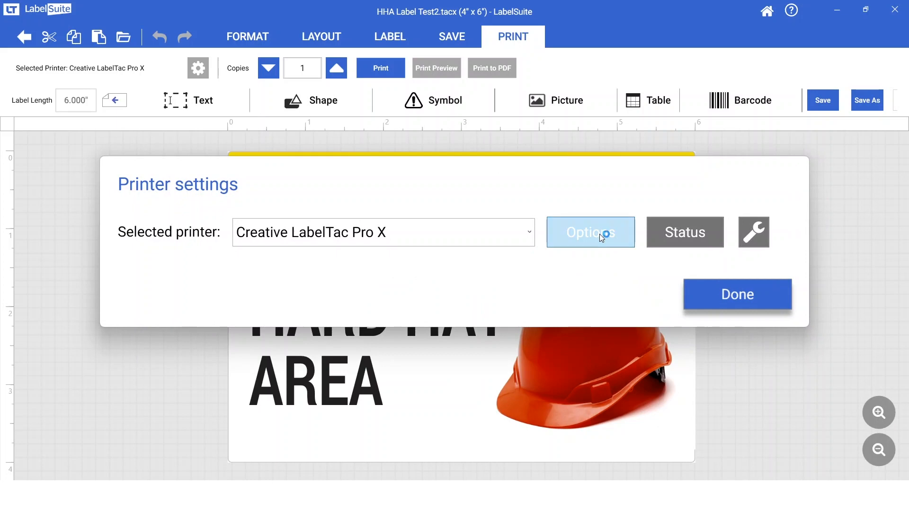
click(589, 232)
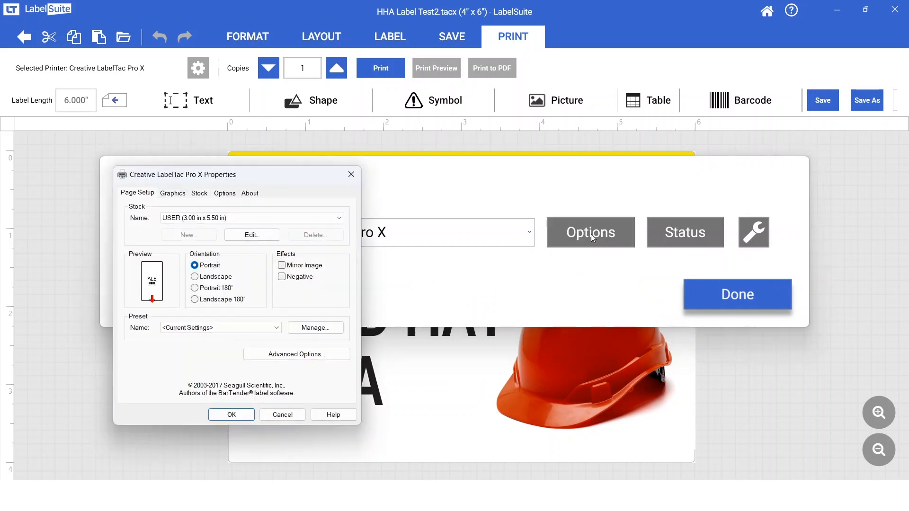
click(173, 193)
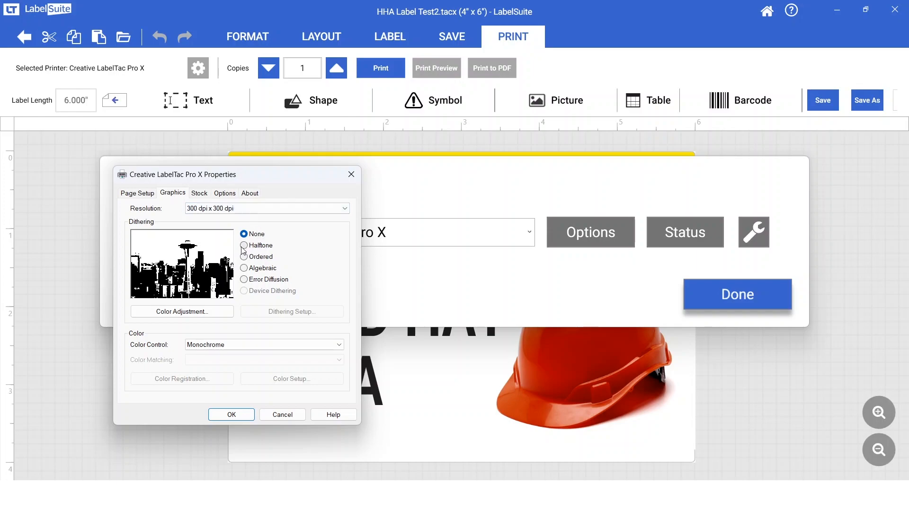
click(244, 268)
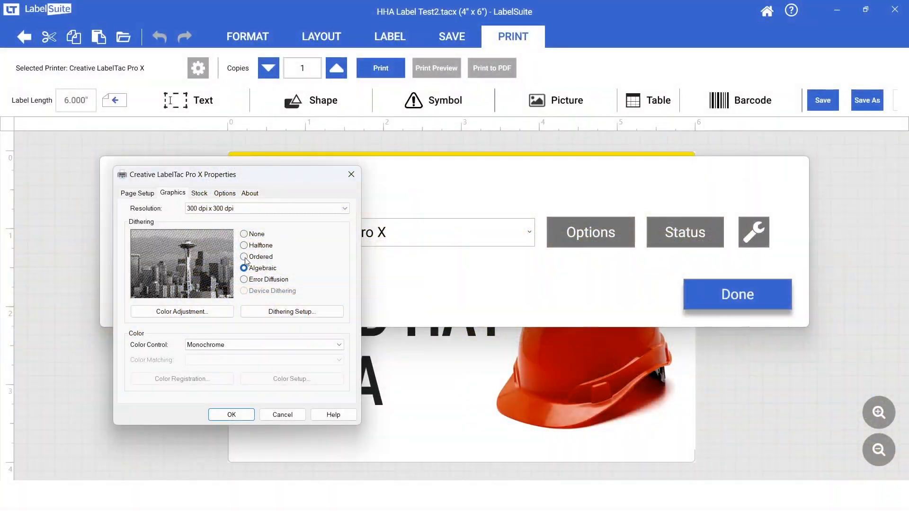
click(244, 246)
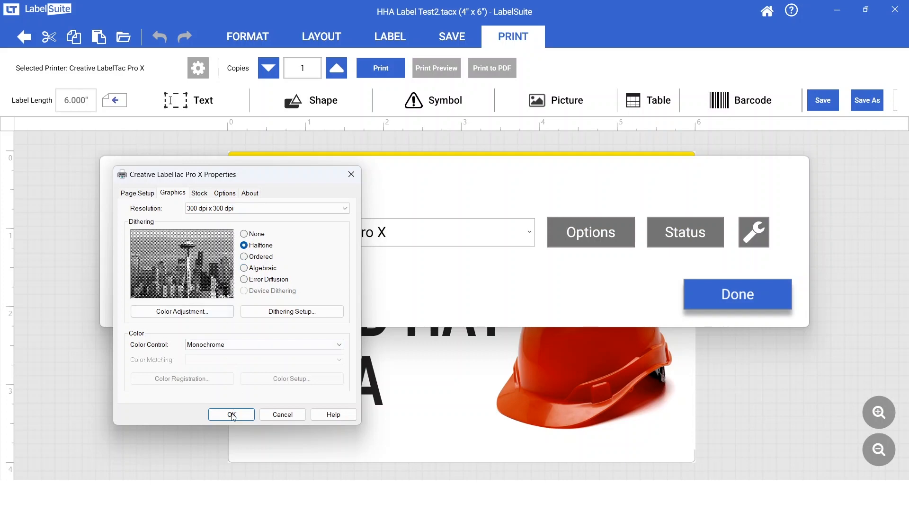
click(231, 414)
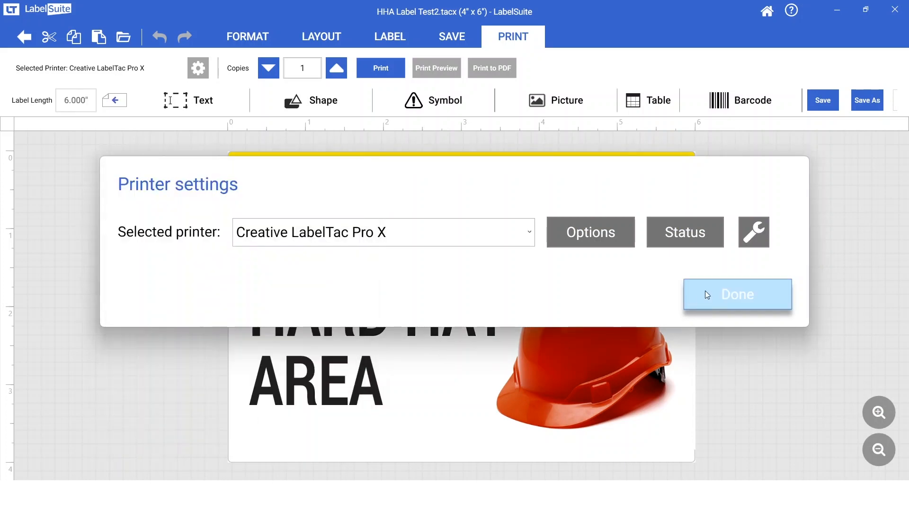